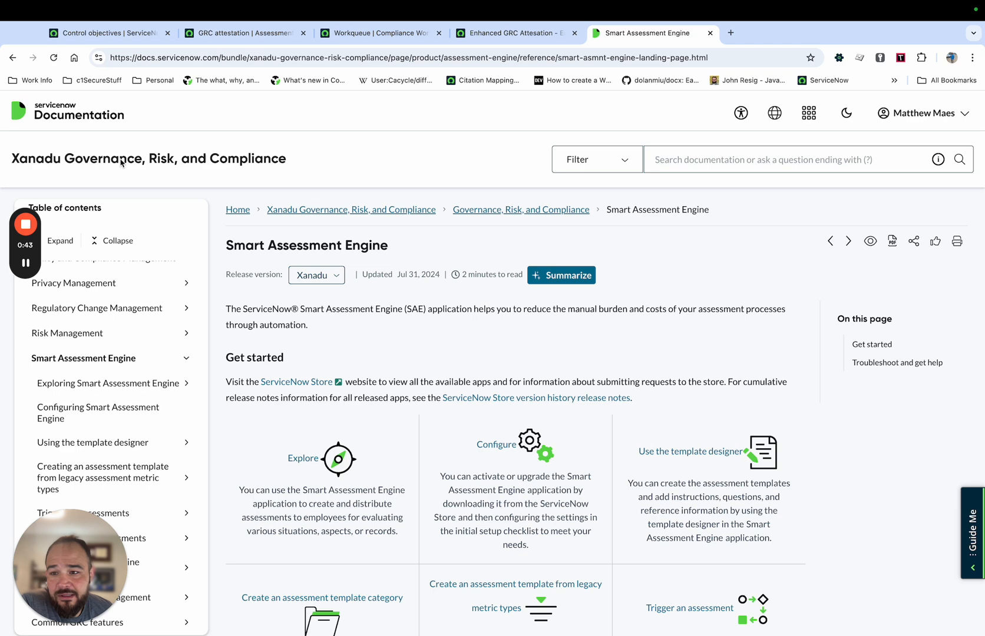
pyautogui.moveTo(326, 261)
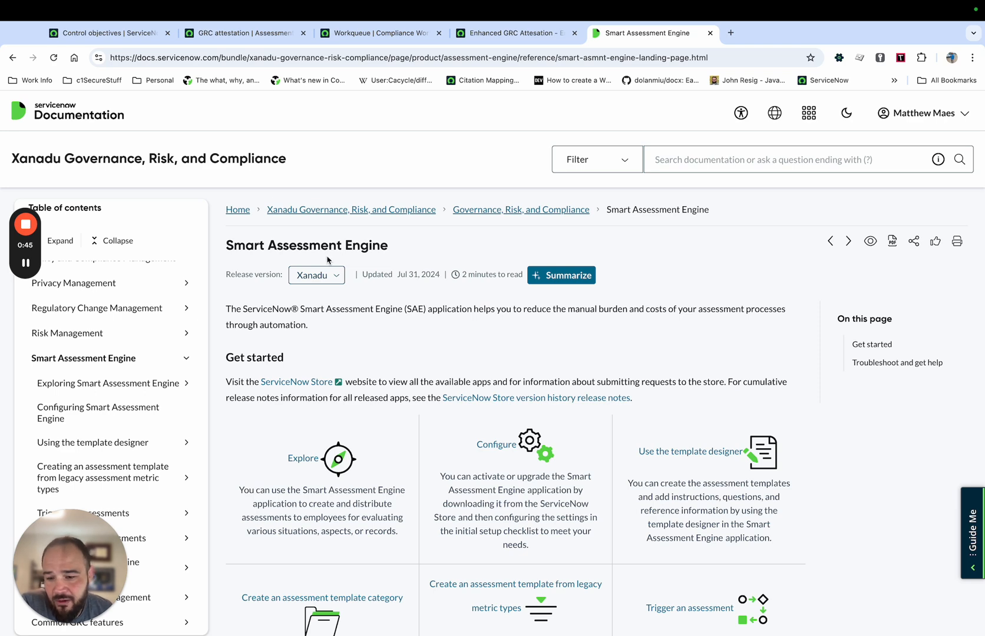
# Step: Show the sn_compliance.enable_smart_assessments property record, set to true
pyautogui.scroll(-3)
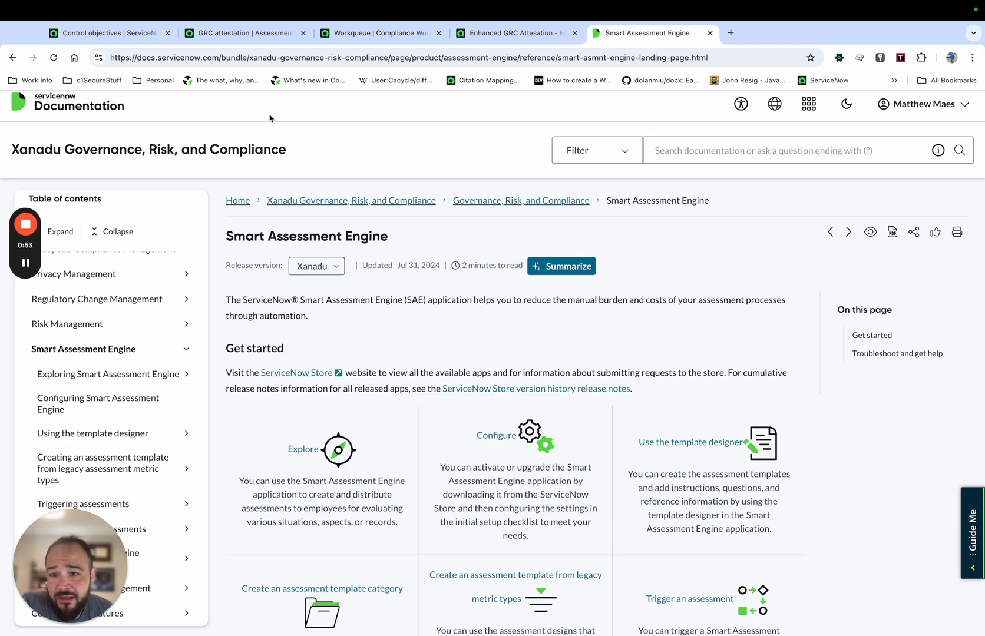
pyautogui.moveTo(166, 110)
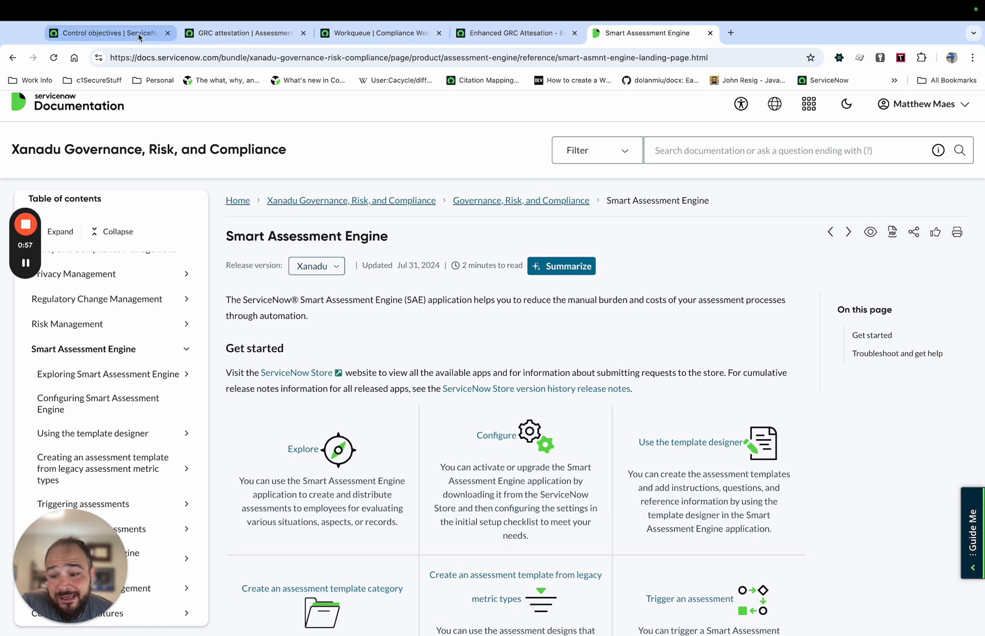
pyautogui.click(107, 33)
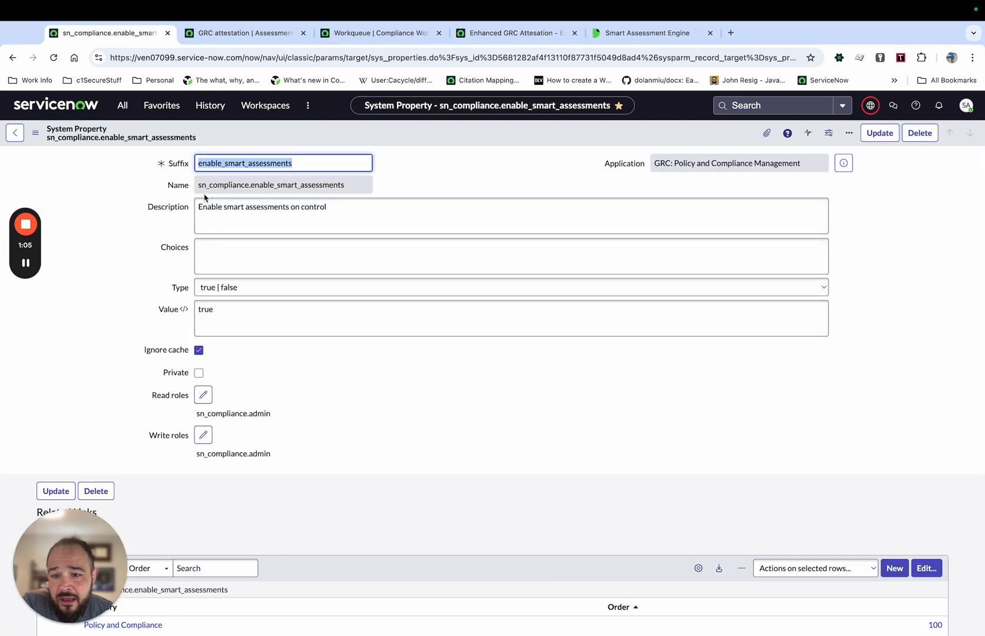
pyautogui.moveTo(312, 203)
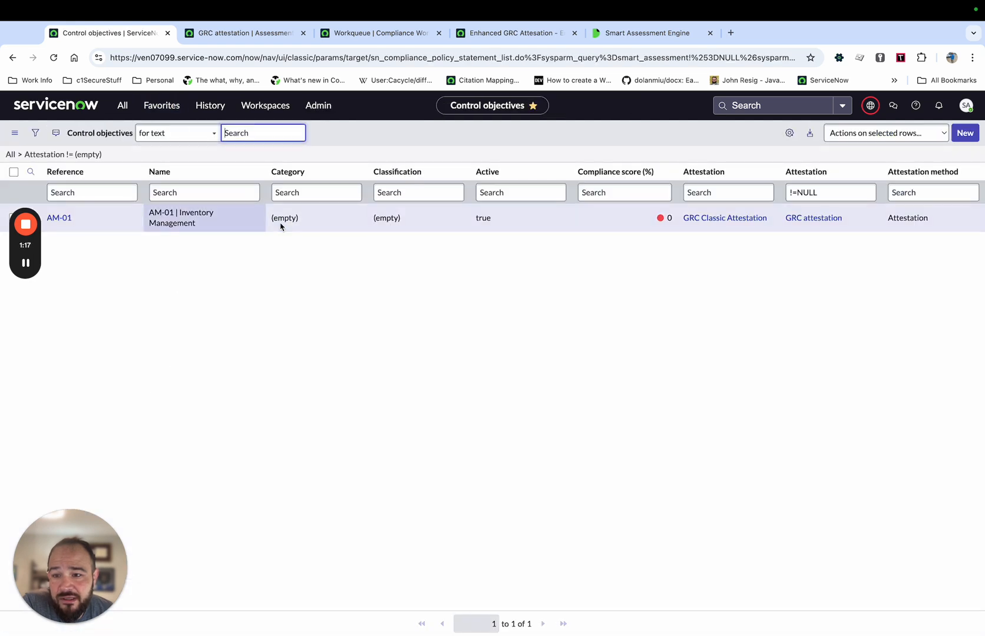
pyautogui.moveTo(774, 233)
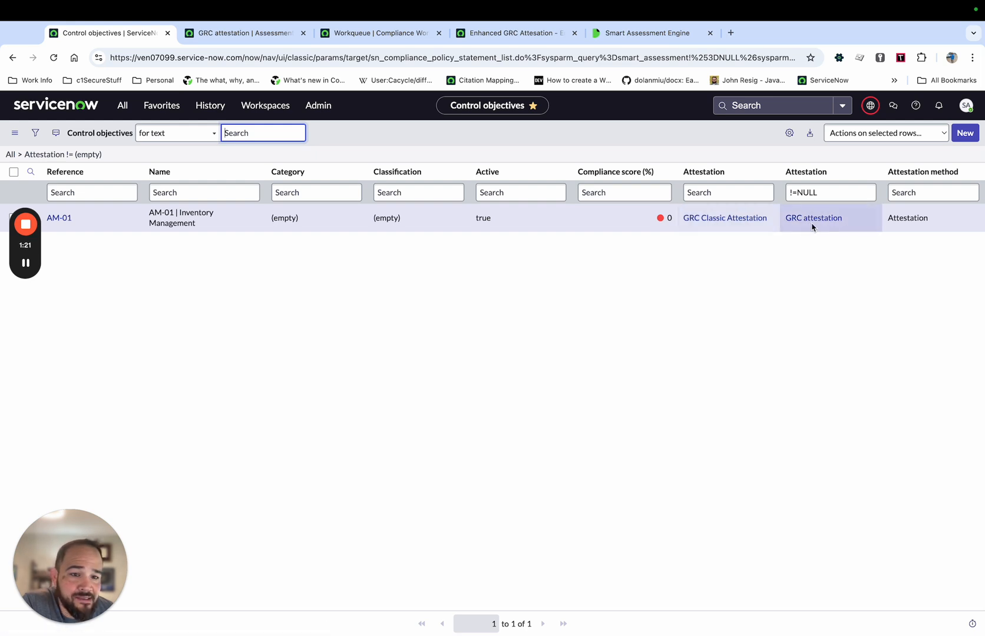
pyautogui.moveTo(813, 218)
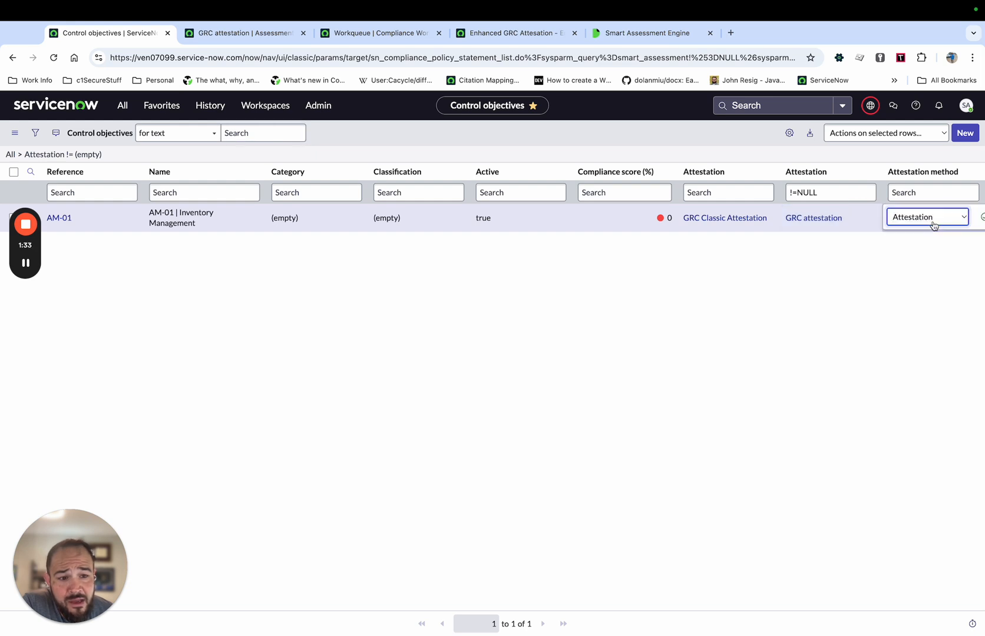
# Step: Inspect AM-01's attestation method choices, leaving Attestation selected
pyautogui.click(926, 216)
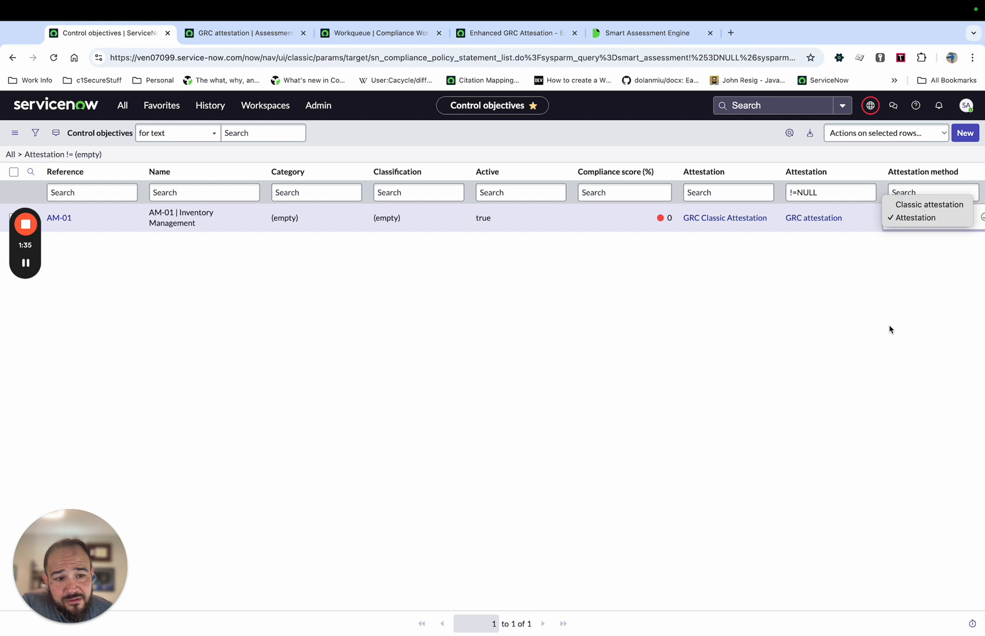
pyautogui.click(914, 217)
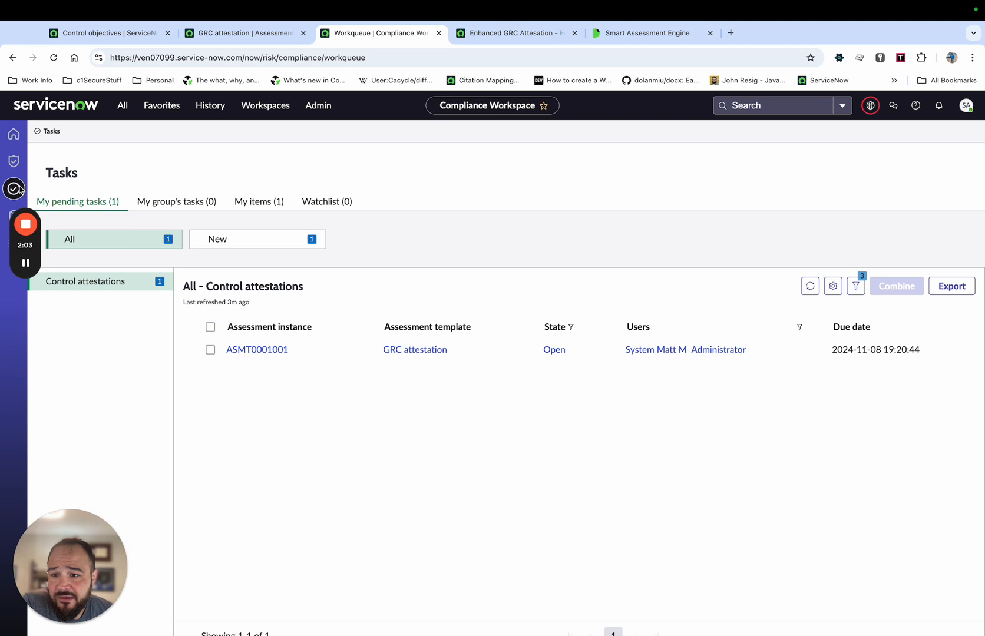
pyautogui.moveTo(257, 350)
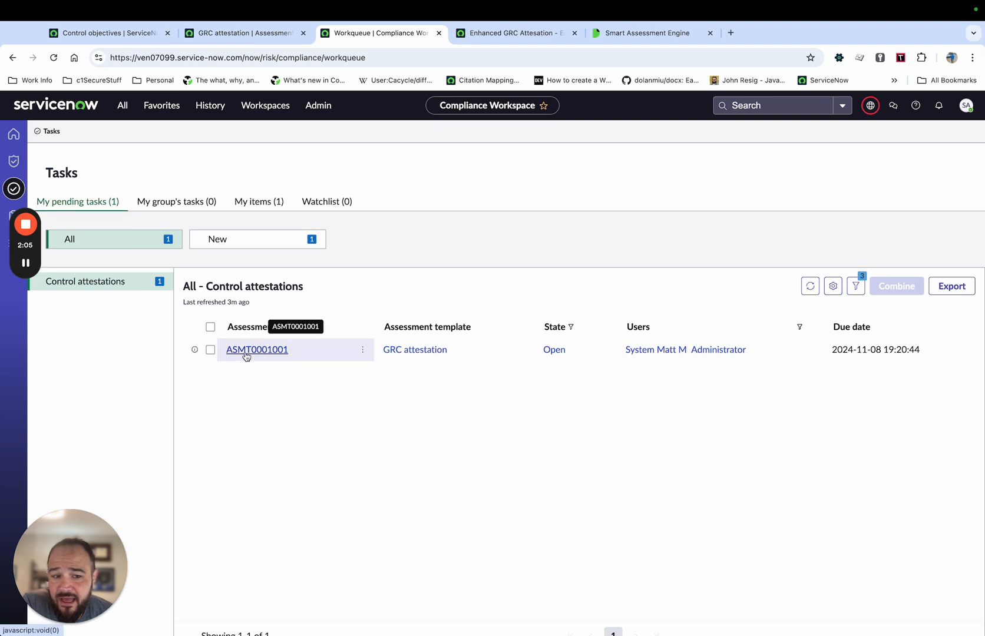
# Step: Open pending assessment ASMT0001001 for control AM-01 from the task queue
pyautogui.click(257, 350)
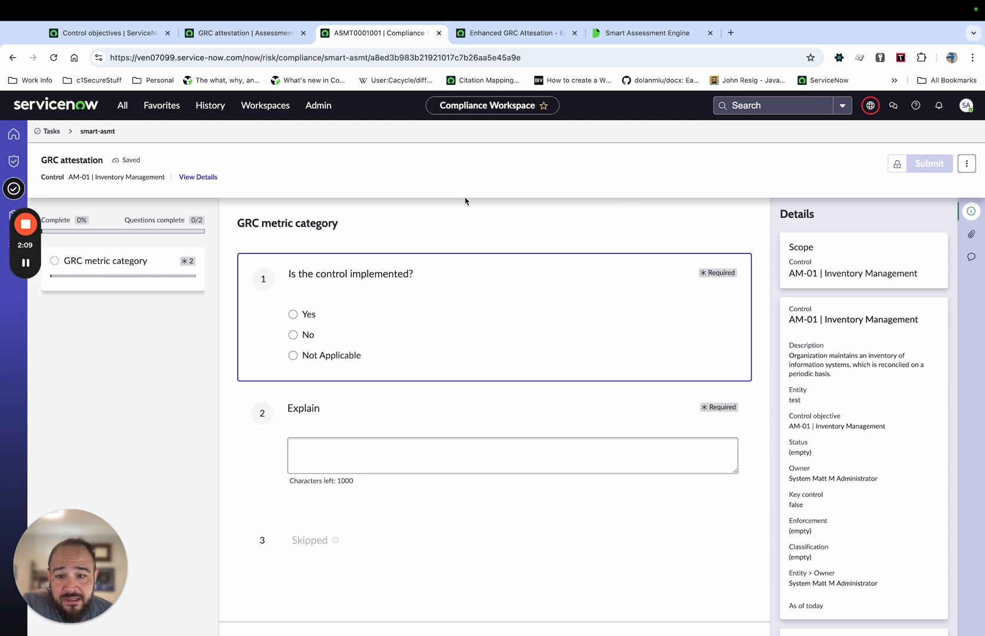
pyautogui.moveTo(150, 424)
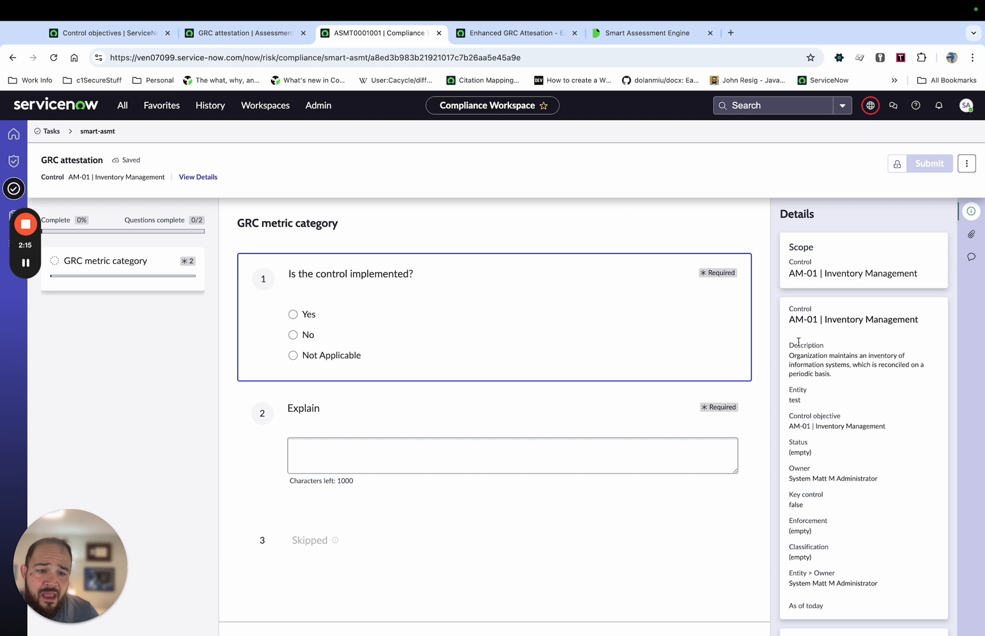
pyautogui.moveTo(836, 554)
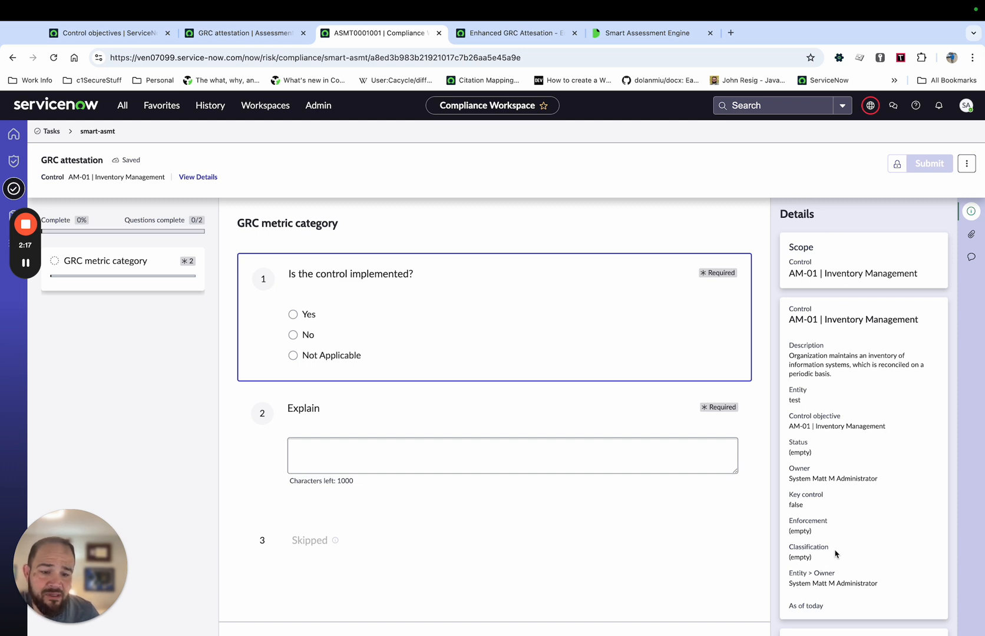
pyautogui.moveTo(864, 333)
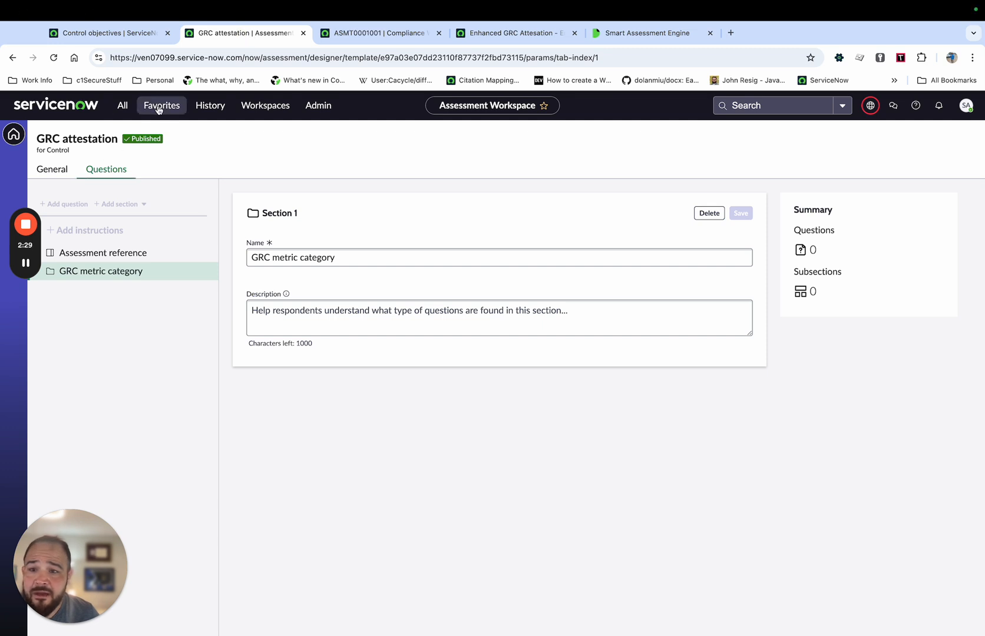
# Step: Show the GRC attestation template settings: 14-day duration, sn_compliance.user reader role
pyautogui.click(264, 104)
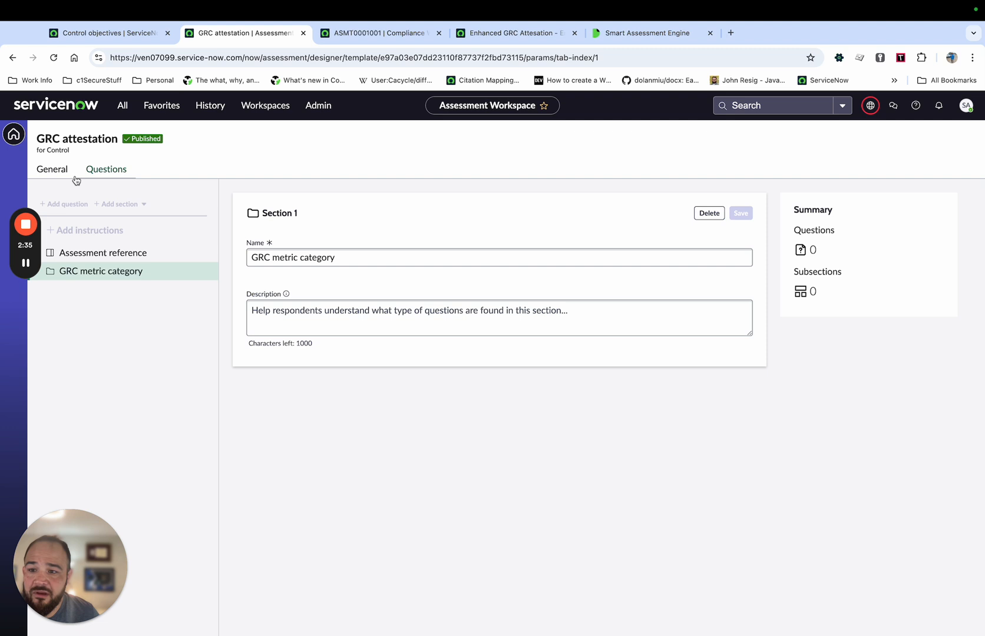
pyautogui.click(52, 168)
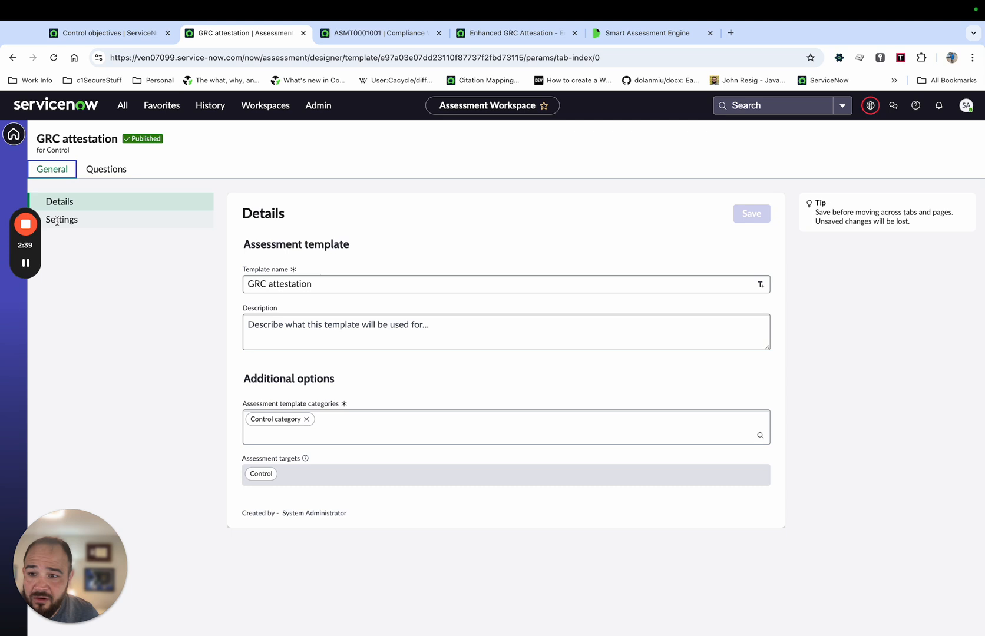
pyautogui.click(61, 220)
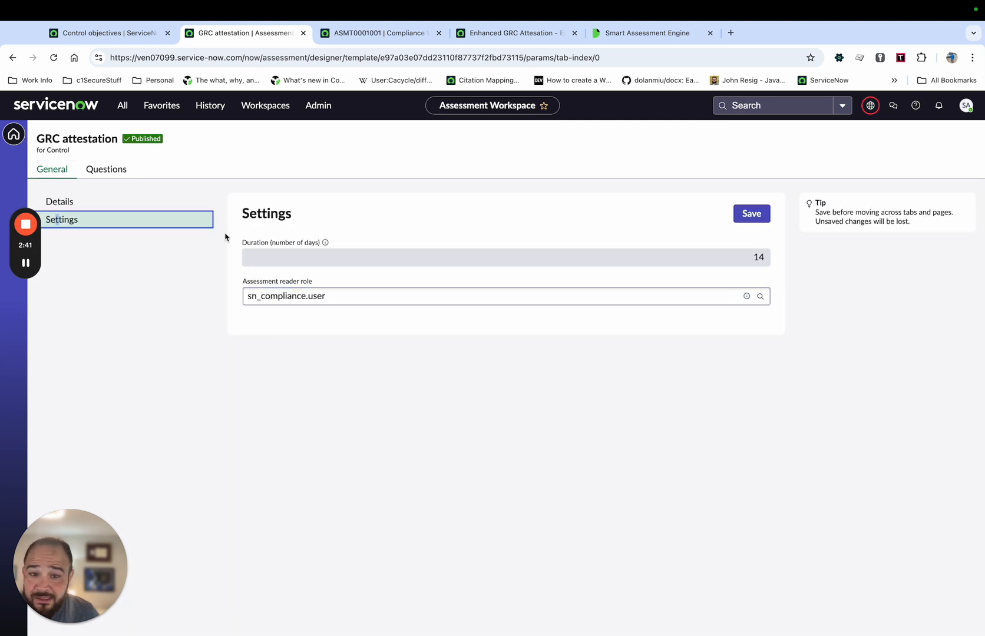
pyautogui.moveTo(101, 219)
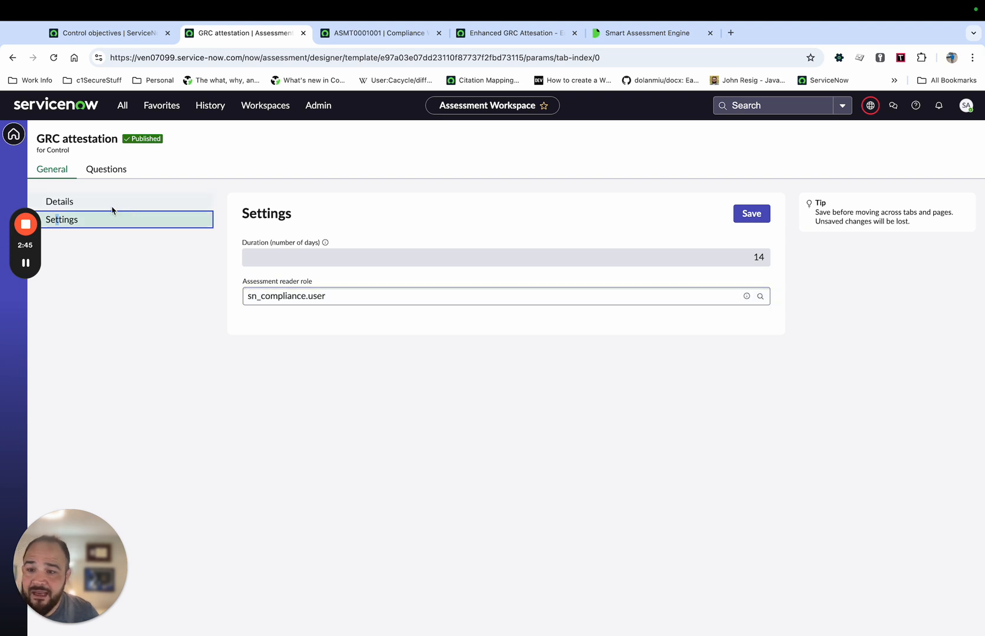
# Step: Edit the Control reference card under Assessment reference to reveal its nine selected columns
pyautogui.click(106, 169)
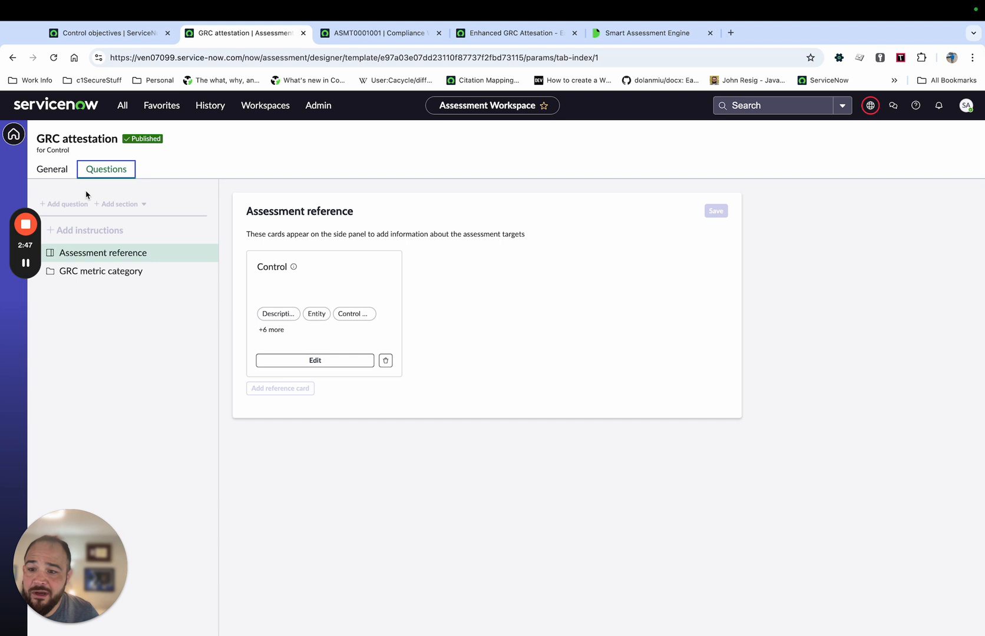
pyautogui.click(100, 271)
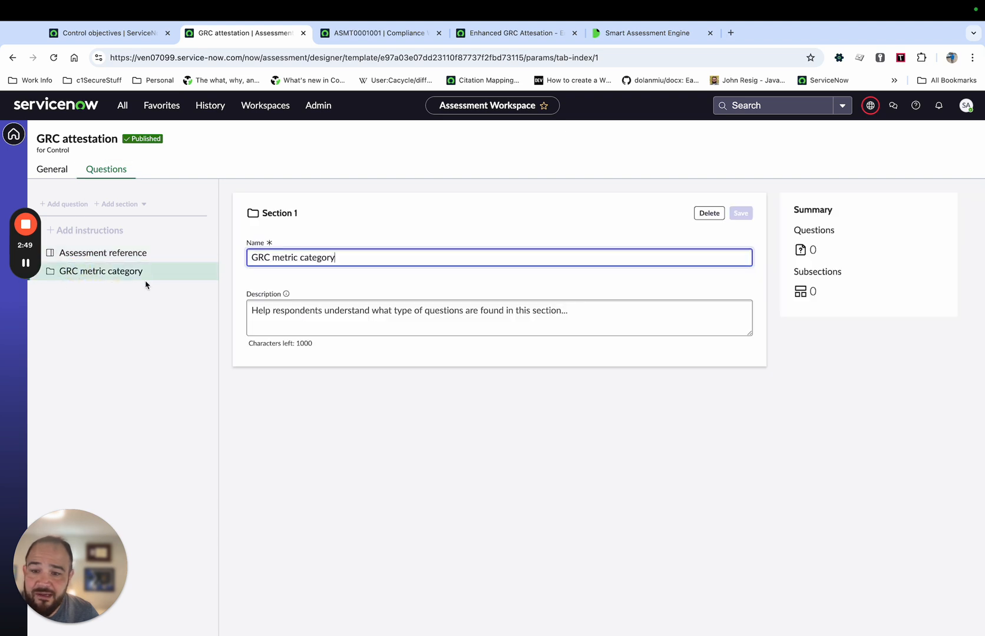
pyautogui.moveTo(236, 216)
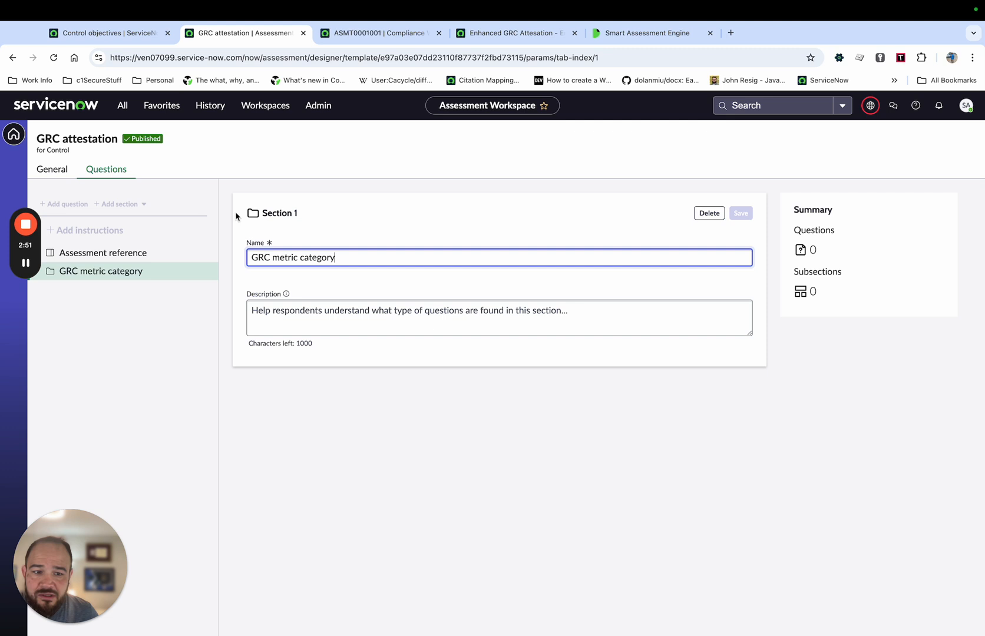
pyautogui.click(102, 253)
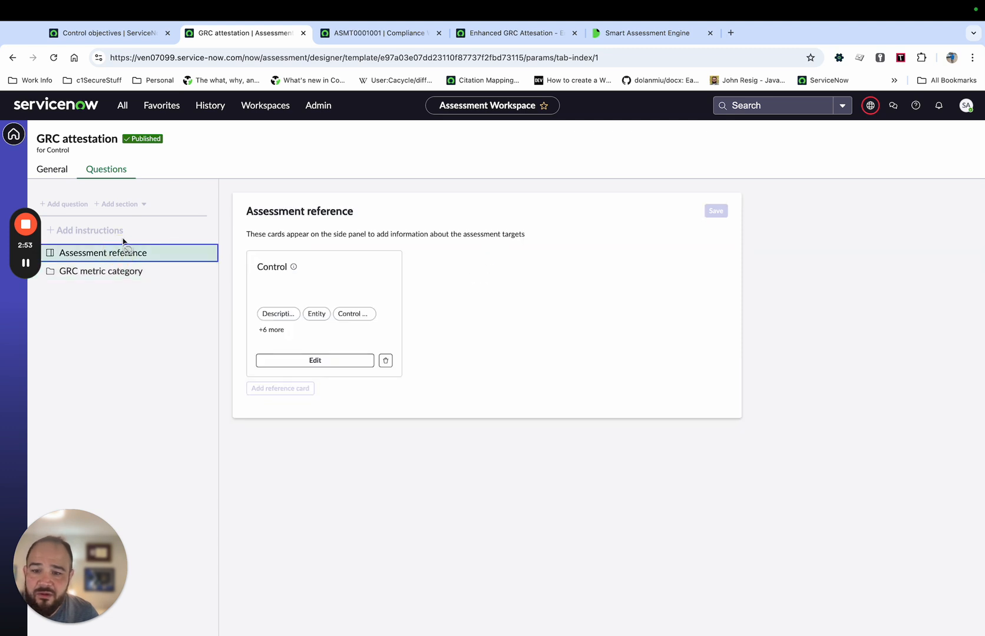
pyautogui.click(315, 359)
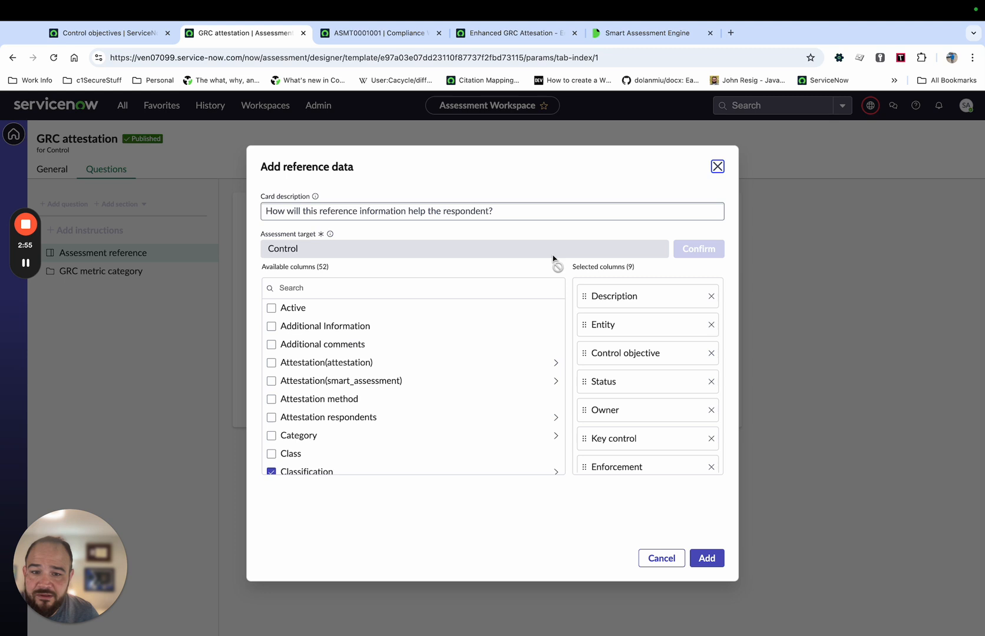
pyautogui.moveTo(633, 400)
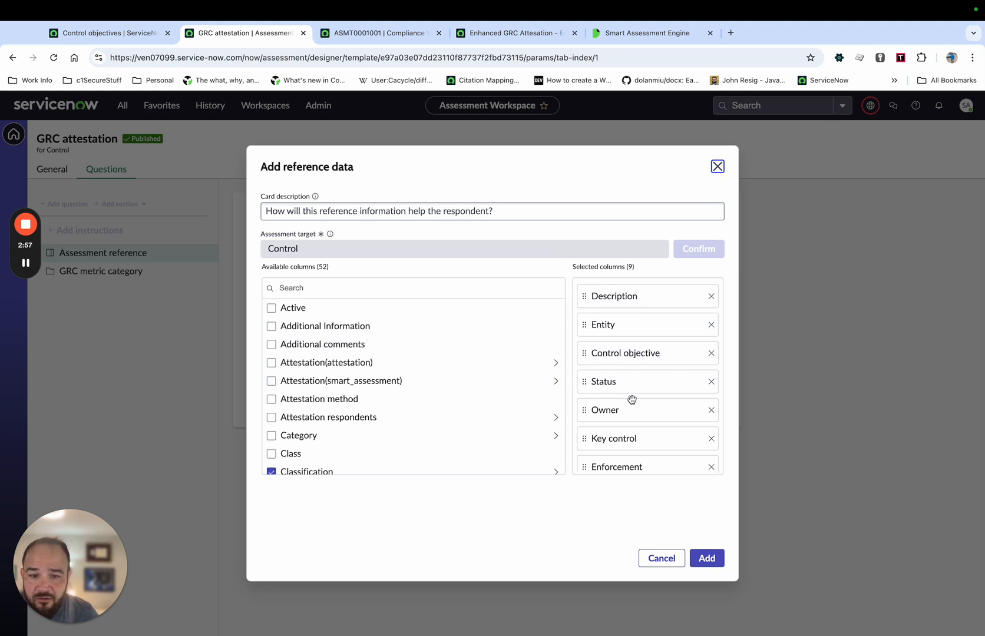
pyautogui.scroll(-3)
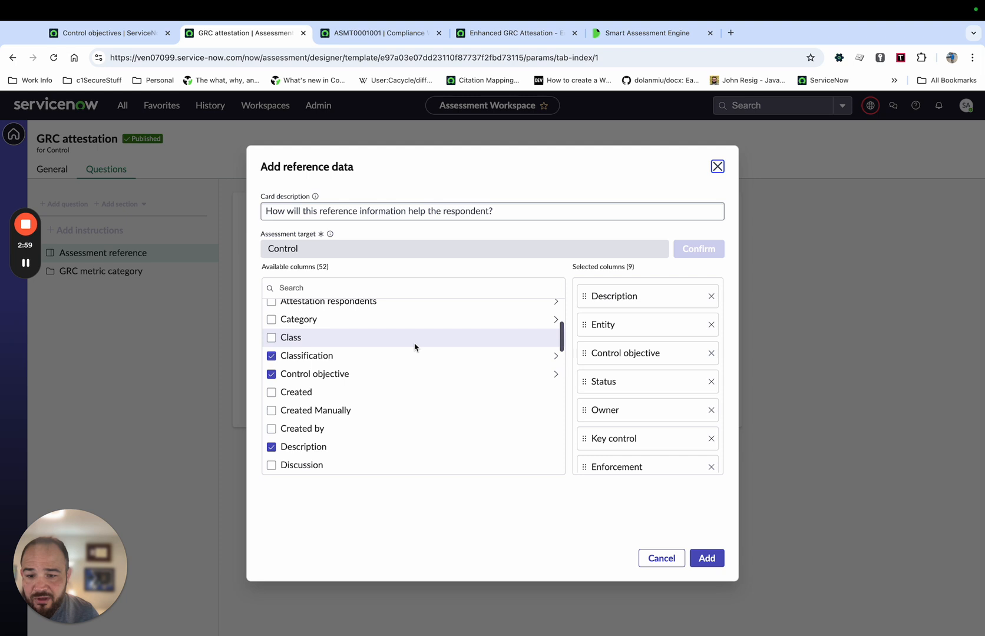
# Step: Cancel the Add reference data dialog, keeping the Control card's nine columns
pyautogui.click(705, 559)
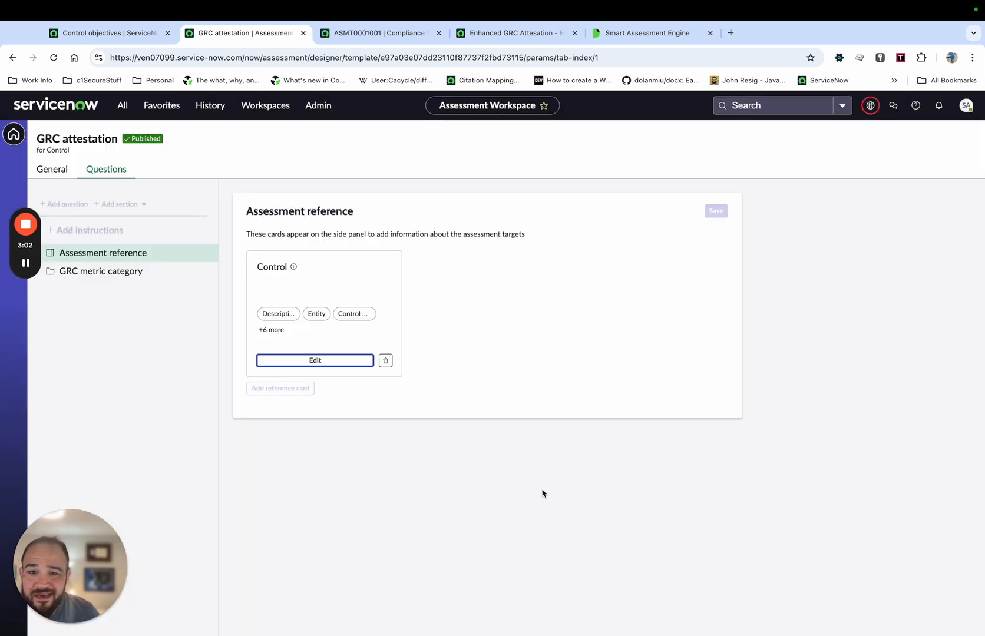
pyautogui.moveTo(375, 212)
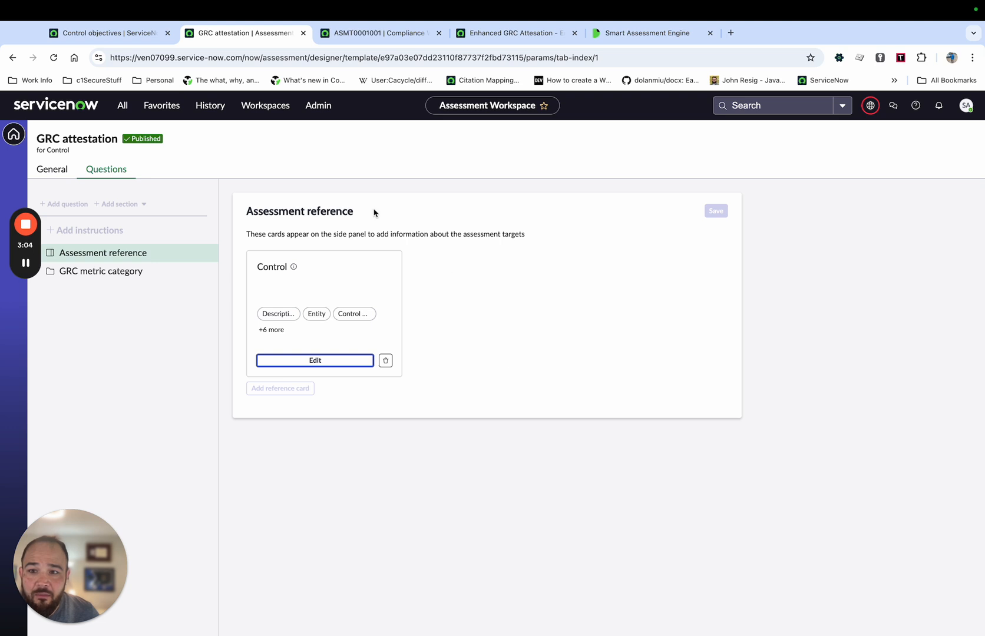
pyautogui.moveTo(298, 147)
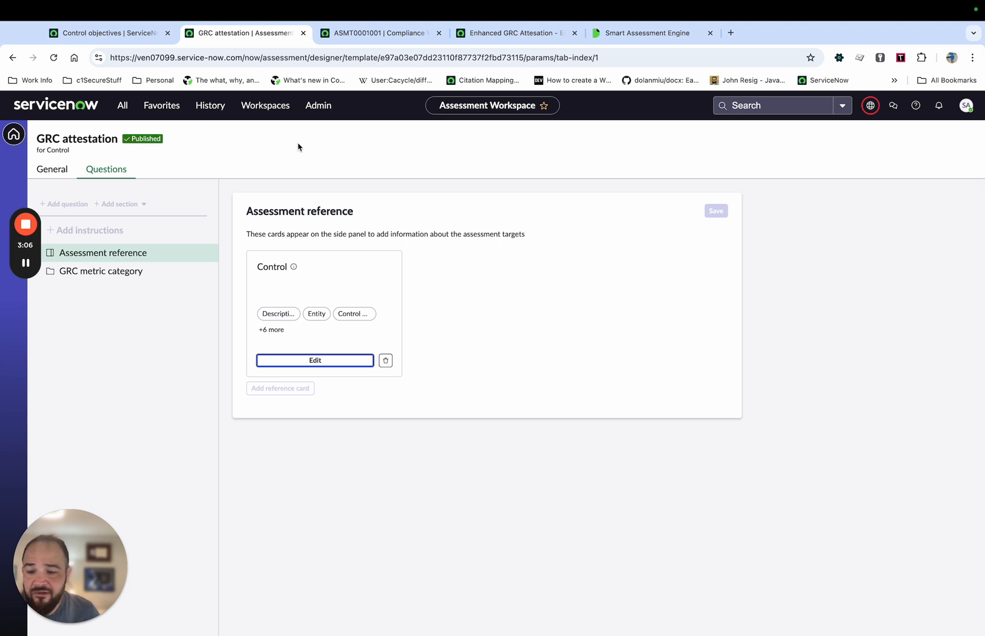
pyautogui.moveTo(356, 147)
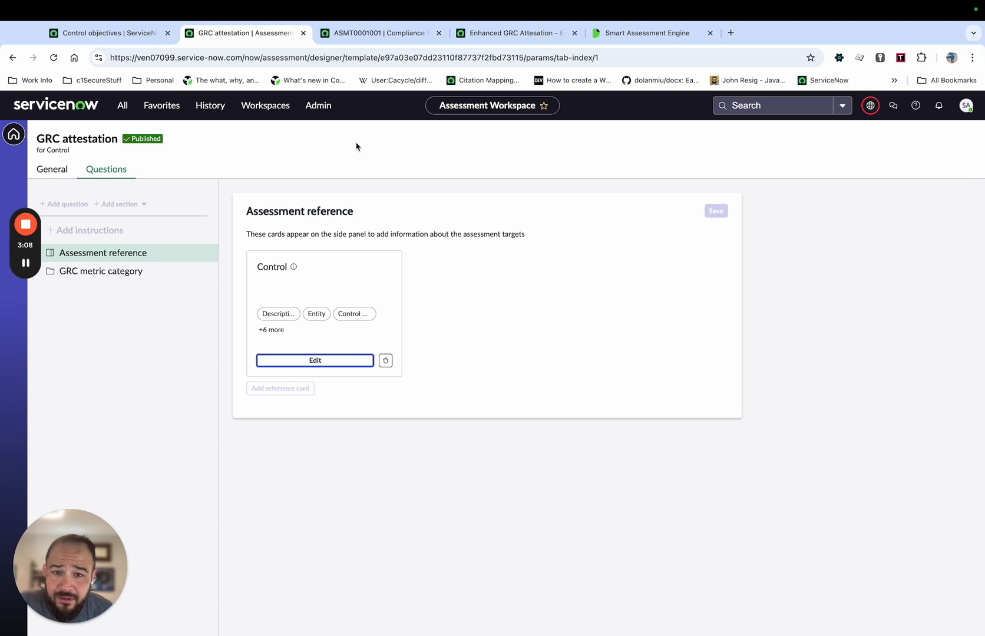
pyautogui.moveTo(365, 125)
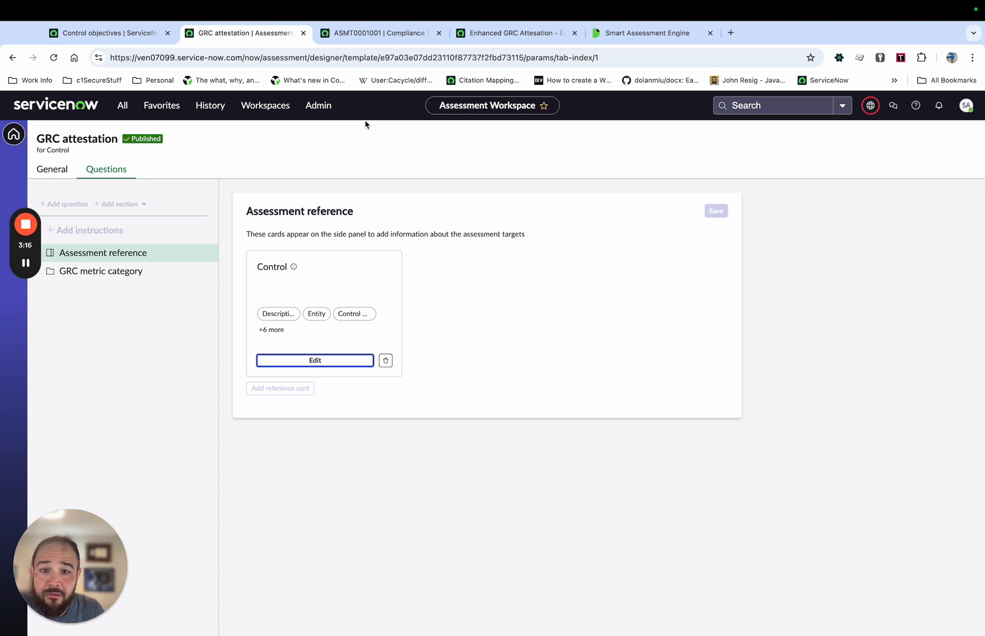
pyautogui.moveTo(395, 125)
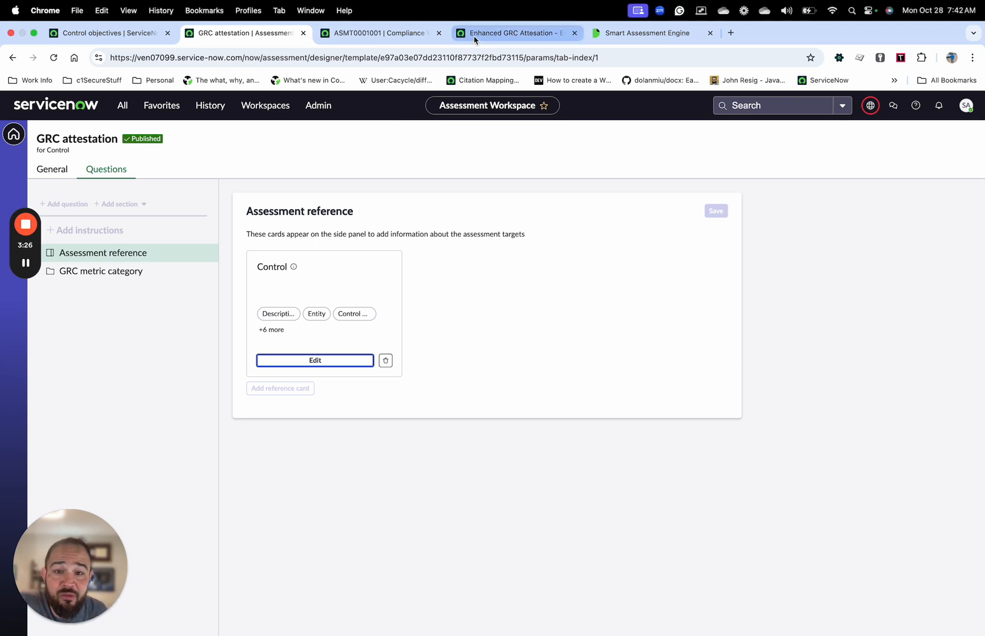
# Step: Start the portal GRC attestation for IAM-14 and review its feedback, details and PCI DSS requirements
pyautogui.click(515, 33)
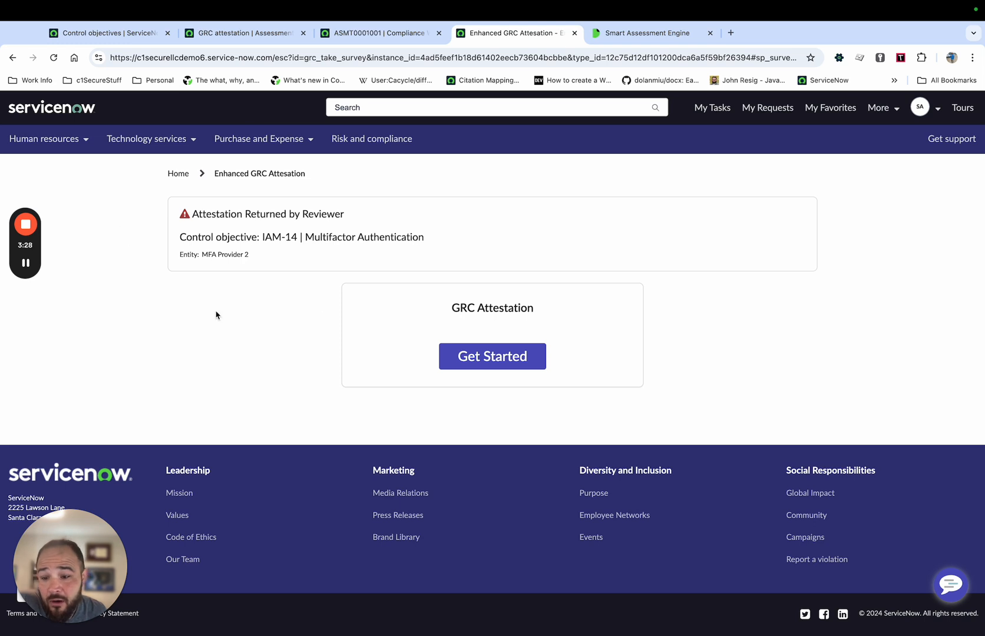
pyautogui.moveTo(435, 375)
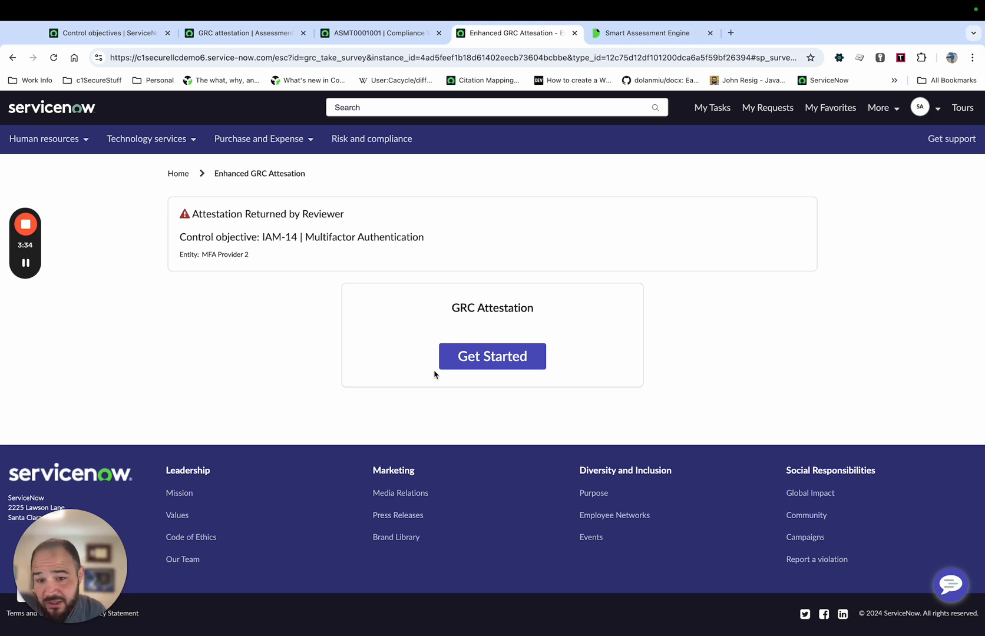
pyautogui.click(491, 356)
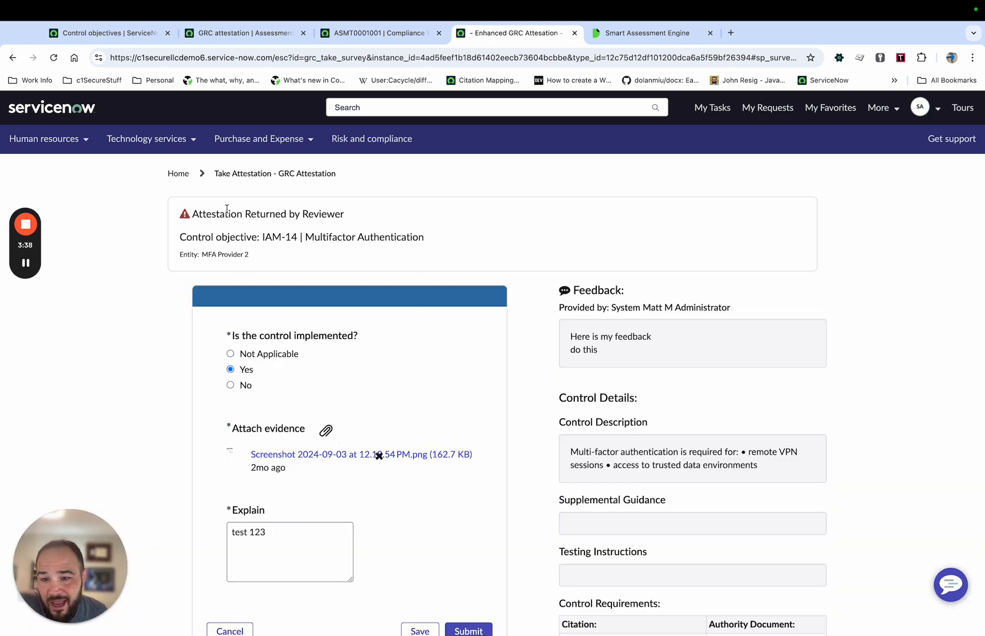
pyautogui.scroll(-3)
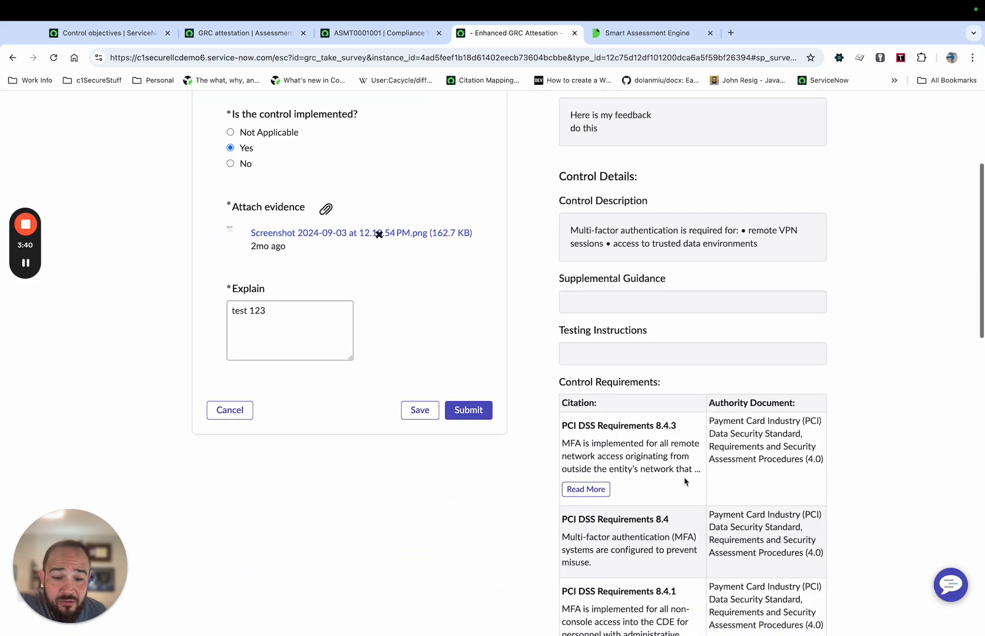
pyautogui.scroll(-3)
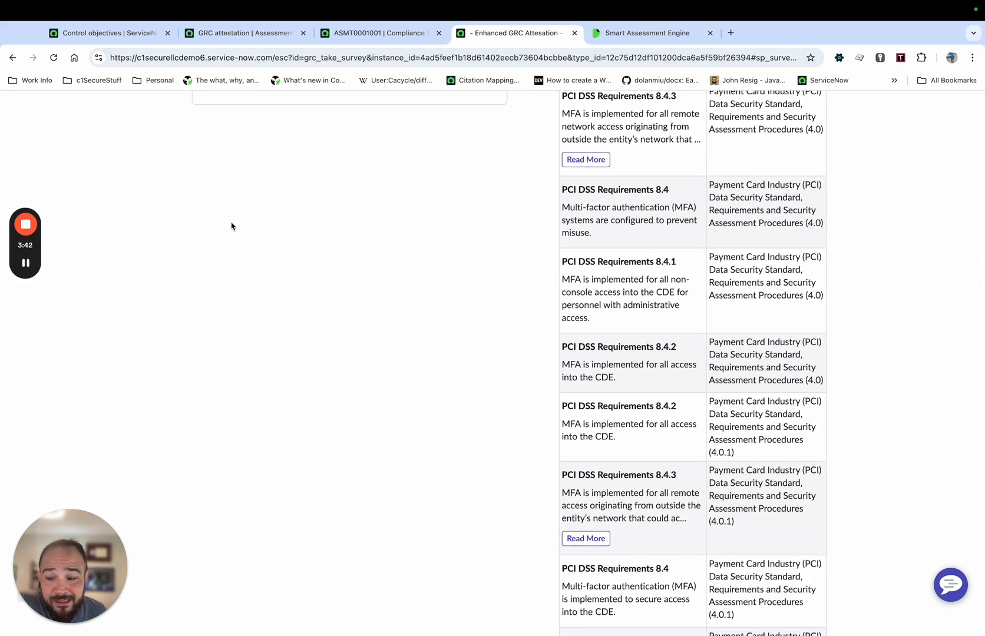
pyautogui.scroll(3)
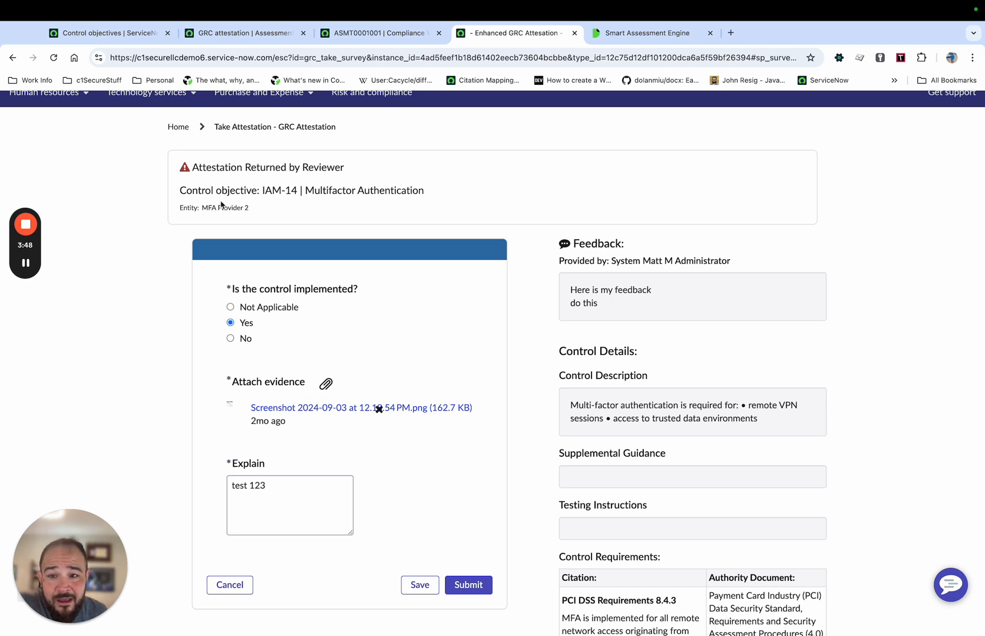
pyautogui.moveTo(772, 277)
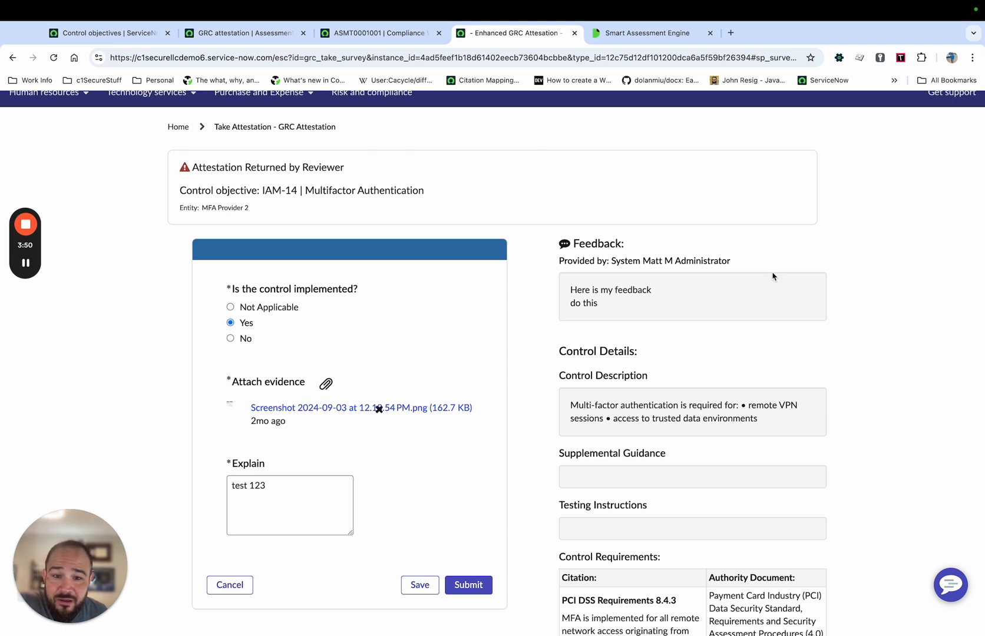
pyautogui.moveTo(519, 155)
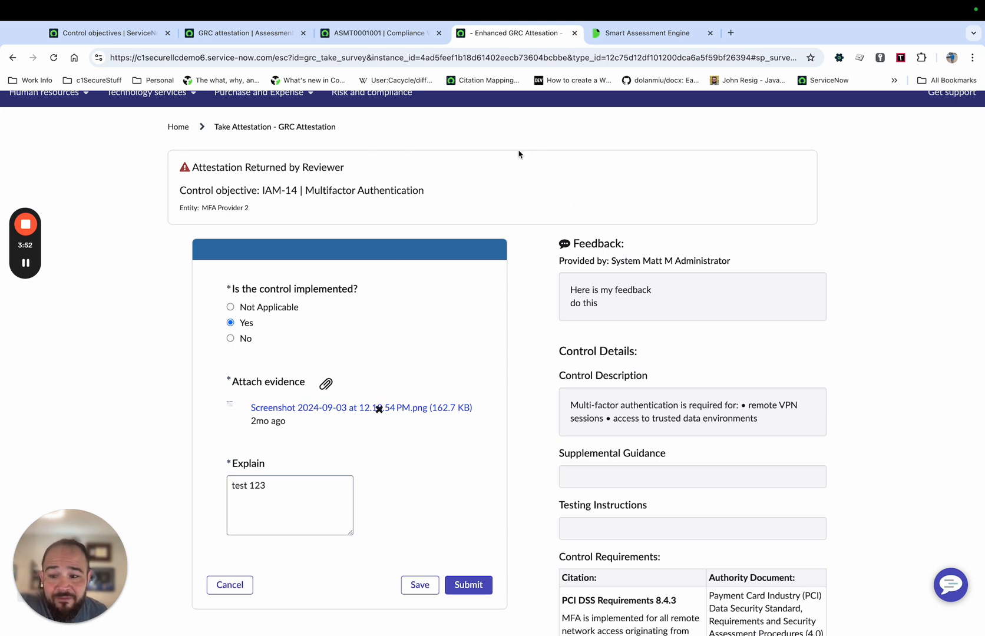